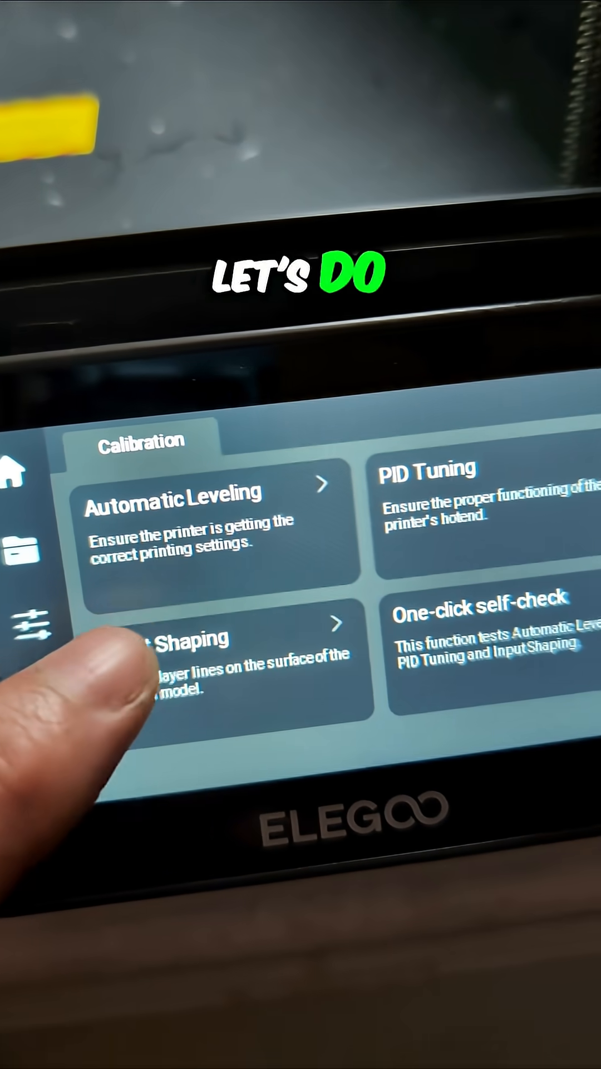
# Show the one-click self-check options: Input Shaping, PID Tuning and Automatic Leveling
pyautogui.click(478, 627)
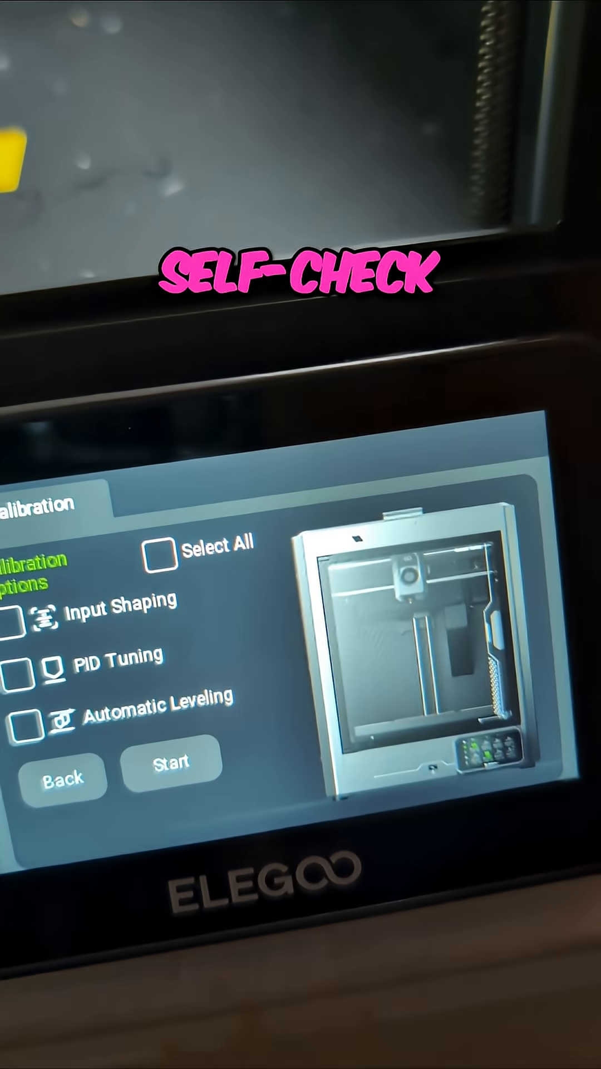